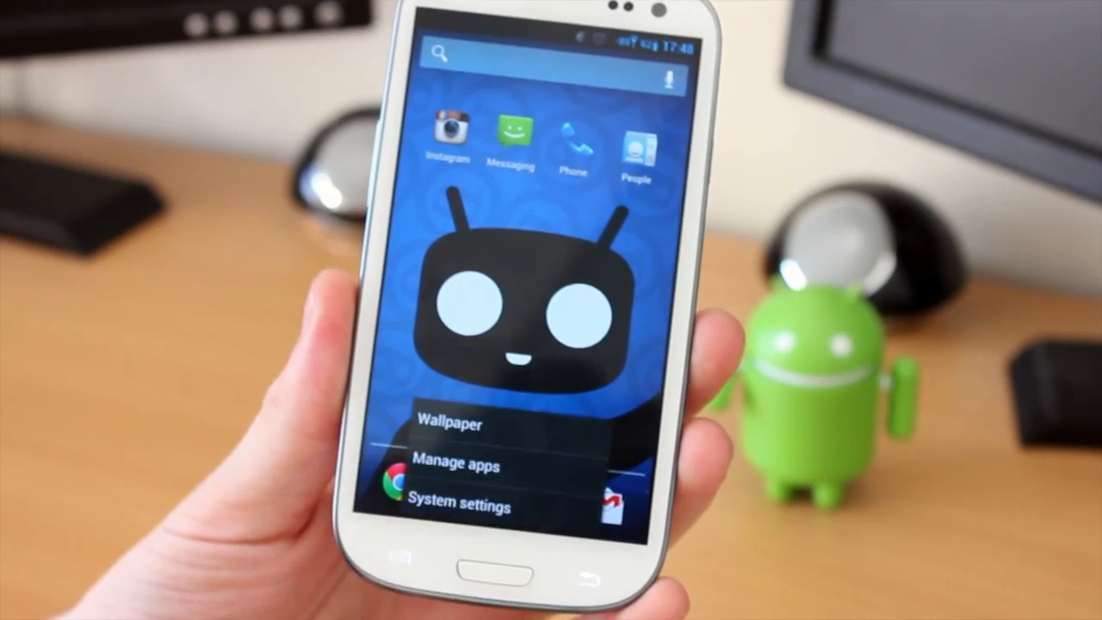
From the home screen menu, view the Jelly Bean easter egg and enter System settings
left_click(460, 506)
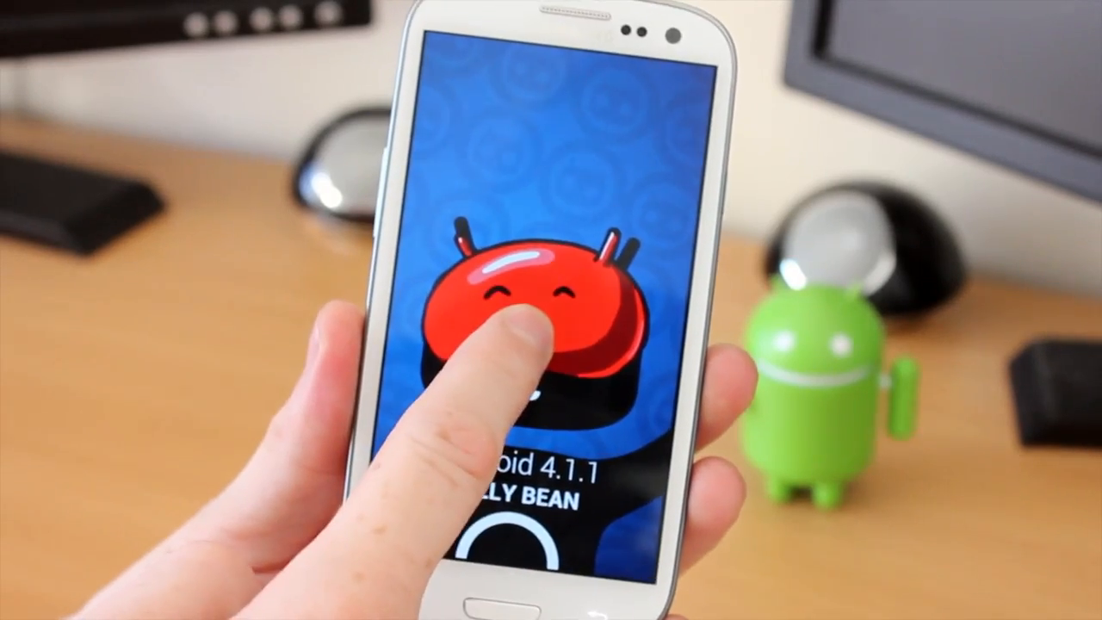
left_click(516, 318)
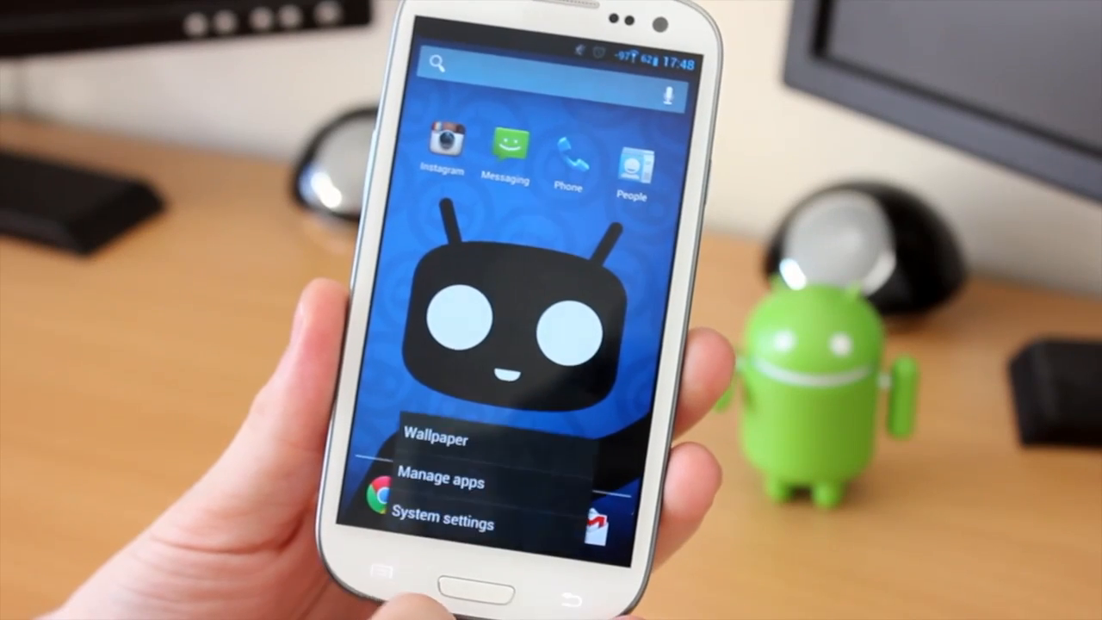
left_click(442, 523)
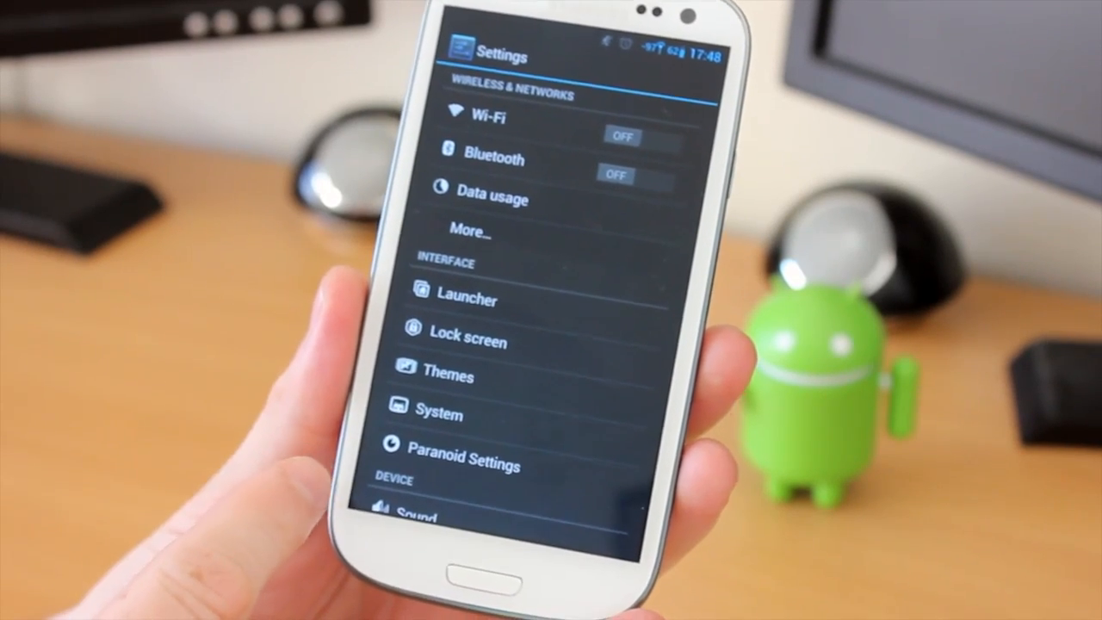
Enter Paranoid Settings and scroll through the hybrid configuration presets
left_click(458, 467)
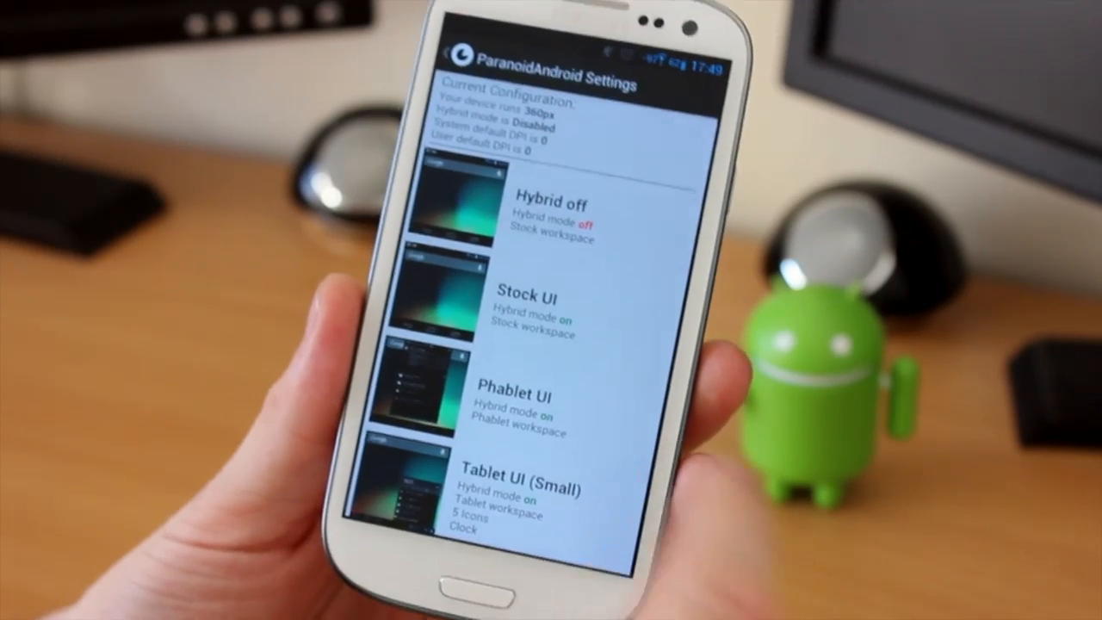
scroll("down", 3)
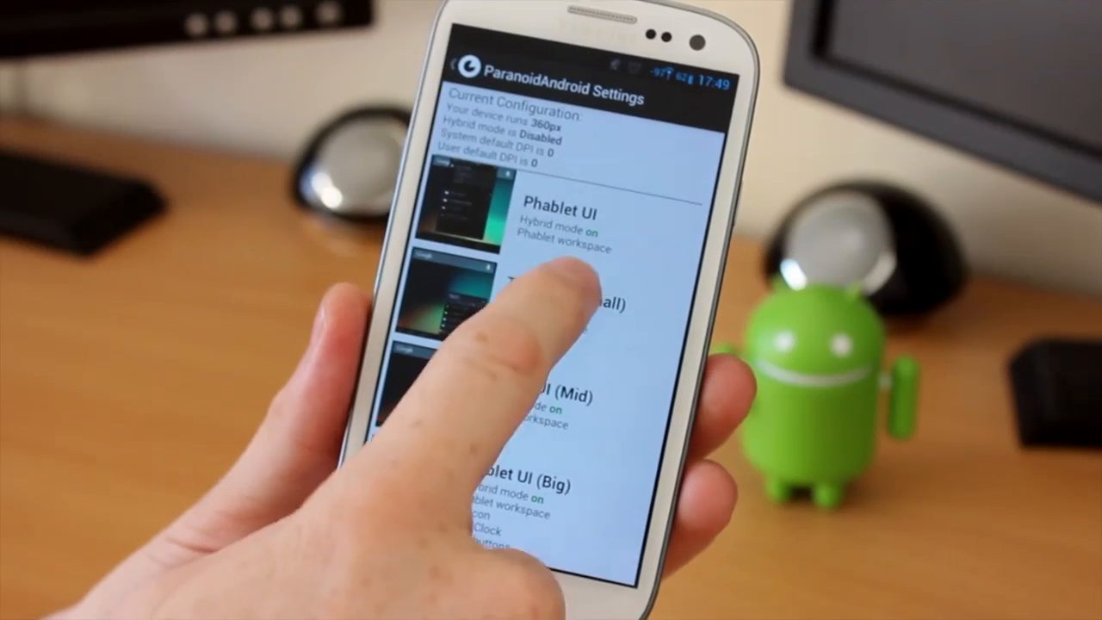
scroll("down", 3)
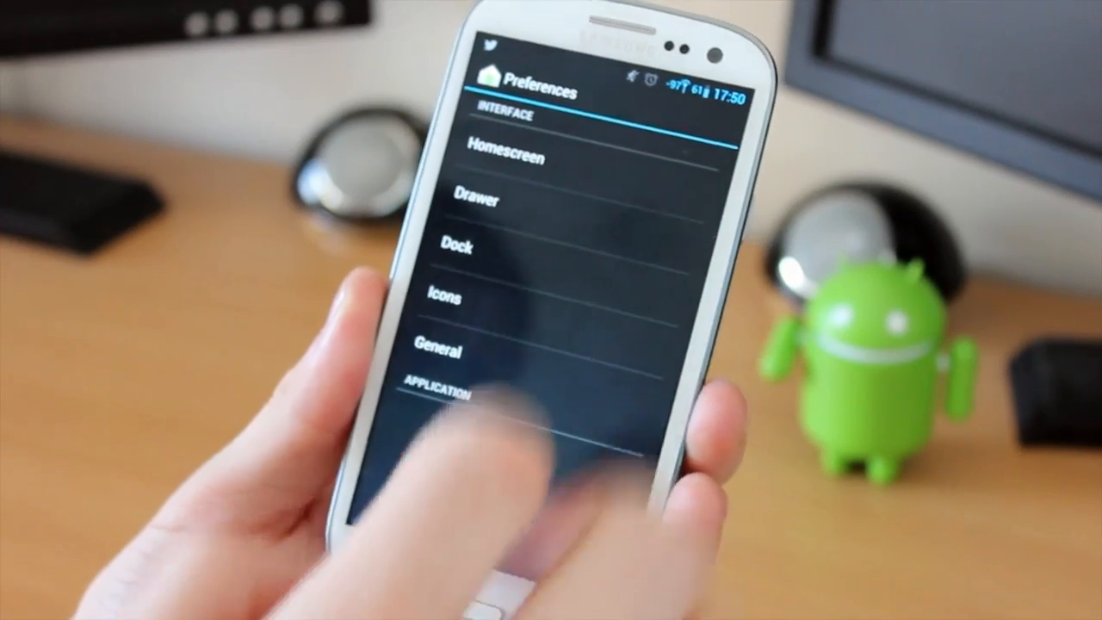
Leave launcher Preferences for the two-pane Settings showing Wi-Fi details
left_click(508, 155)
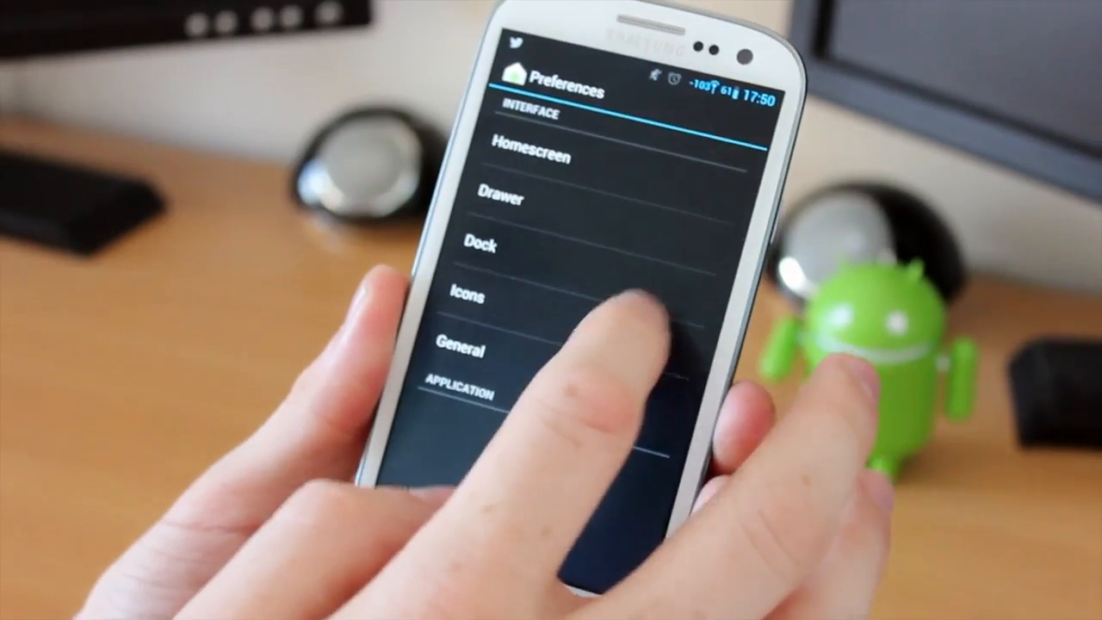
left_click(471, 349)
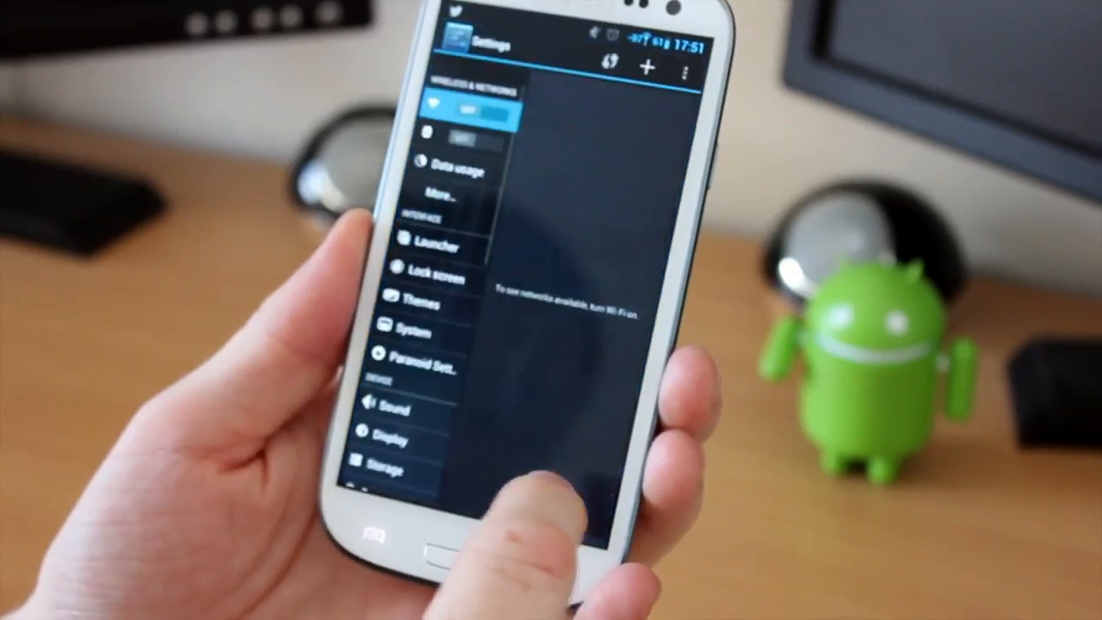
Scroll Paranoid Settings' per-app list down to YouTube, then return Home
left_click(422, 366)
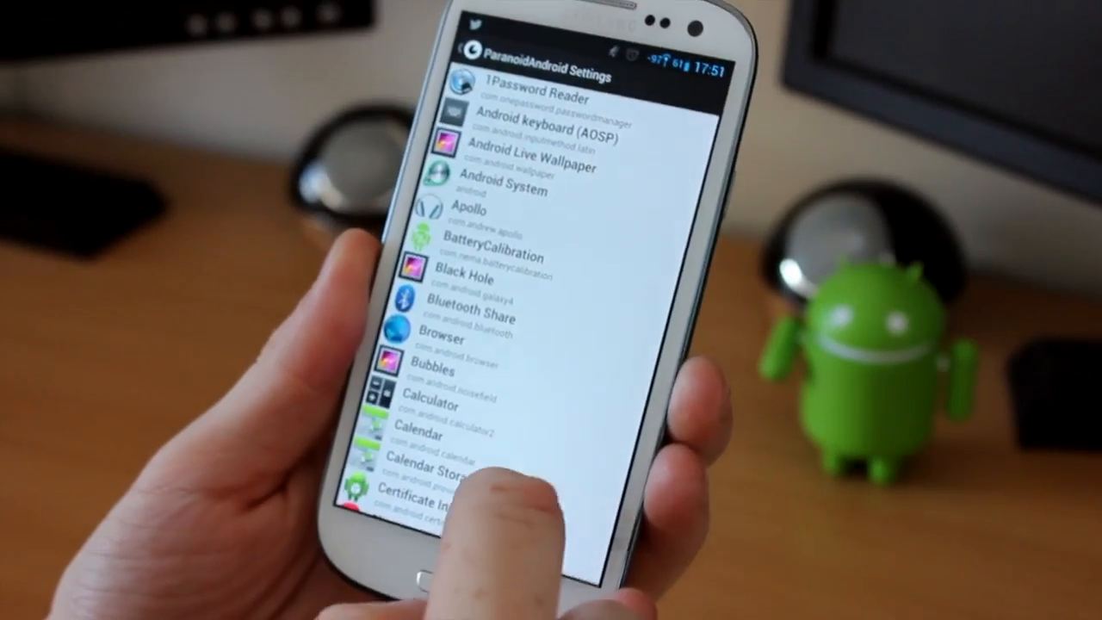
scroll("down", 3)
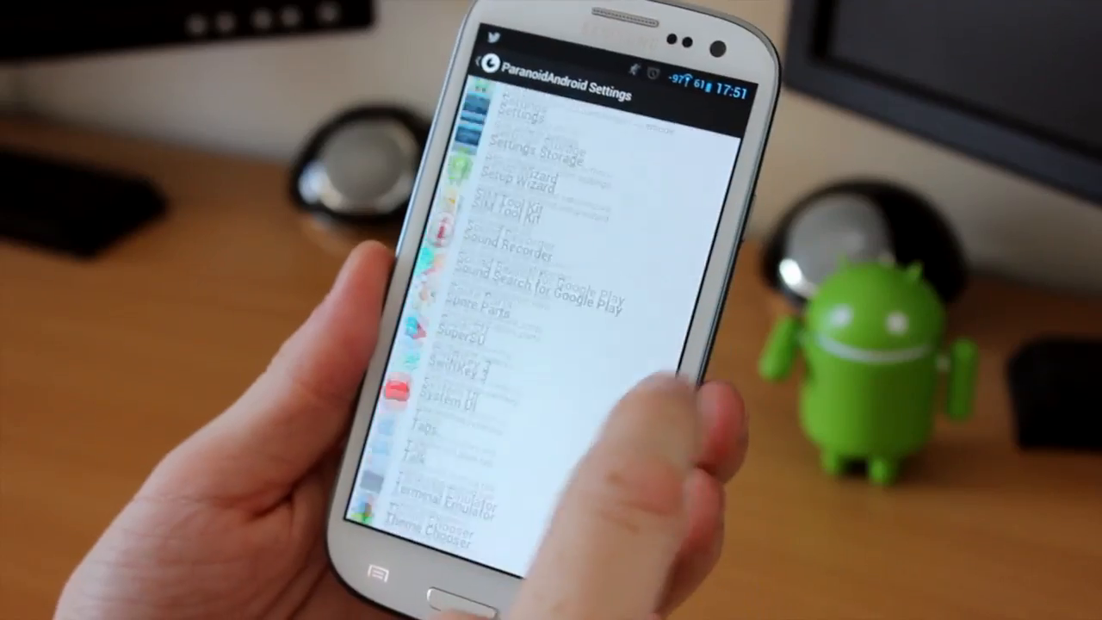
scroll("down", 3)
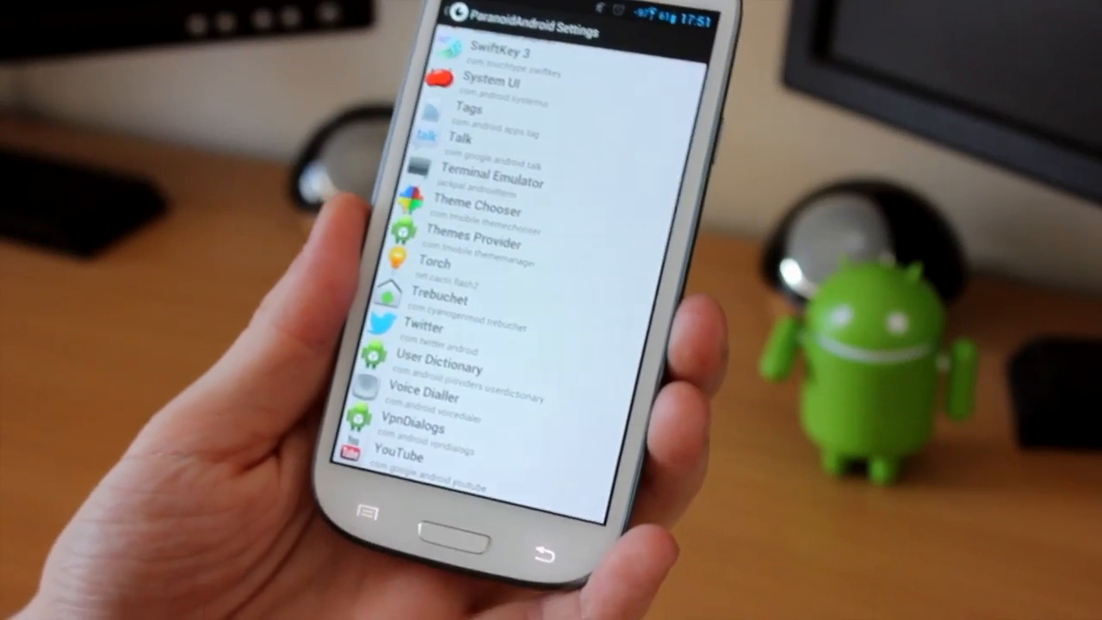
left_click(396, 452)
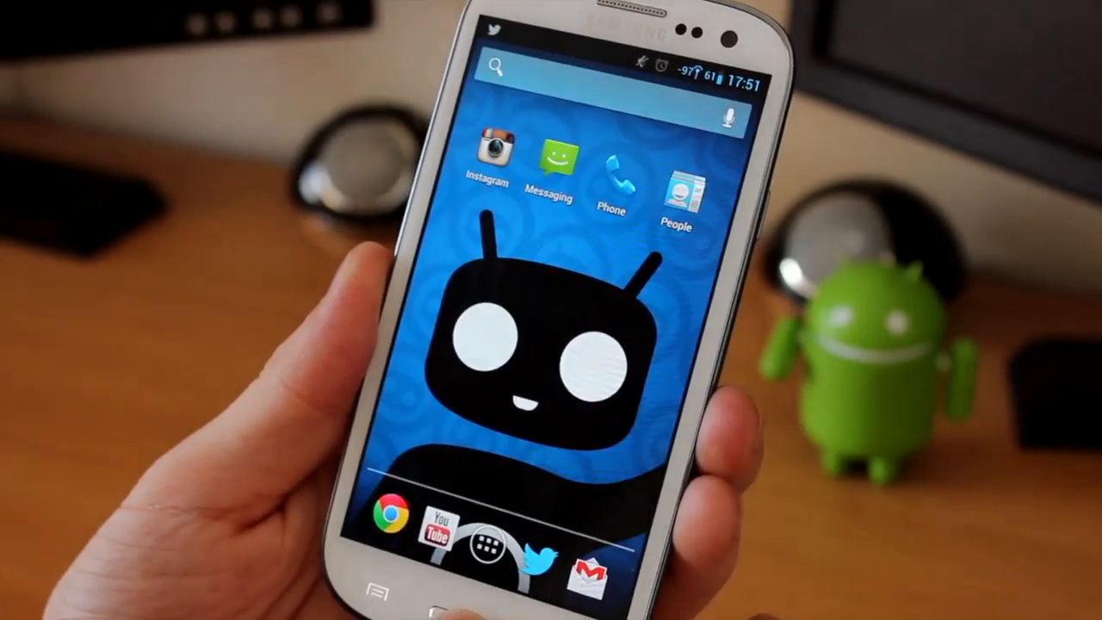
left_click(436, 522)
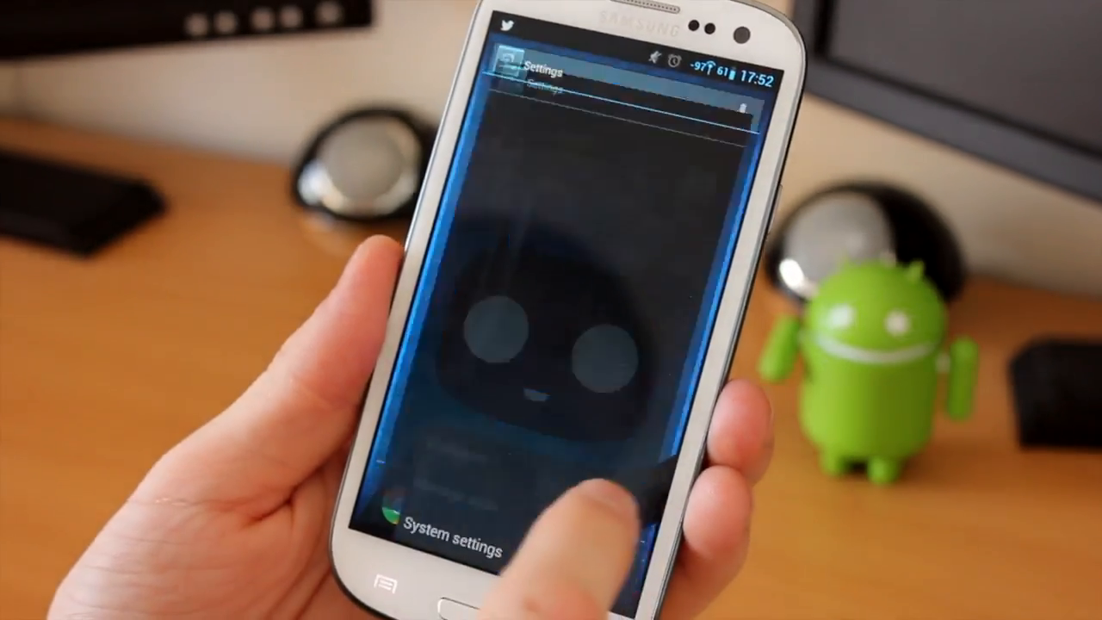
Set YouTube's per-app Layout/UI to 1280px and force it to reload
left_click(430, 525)
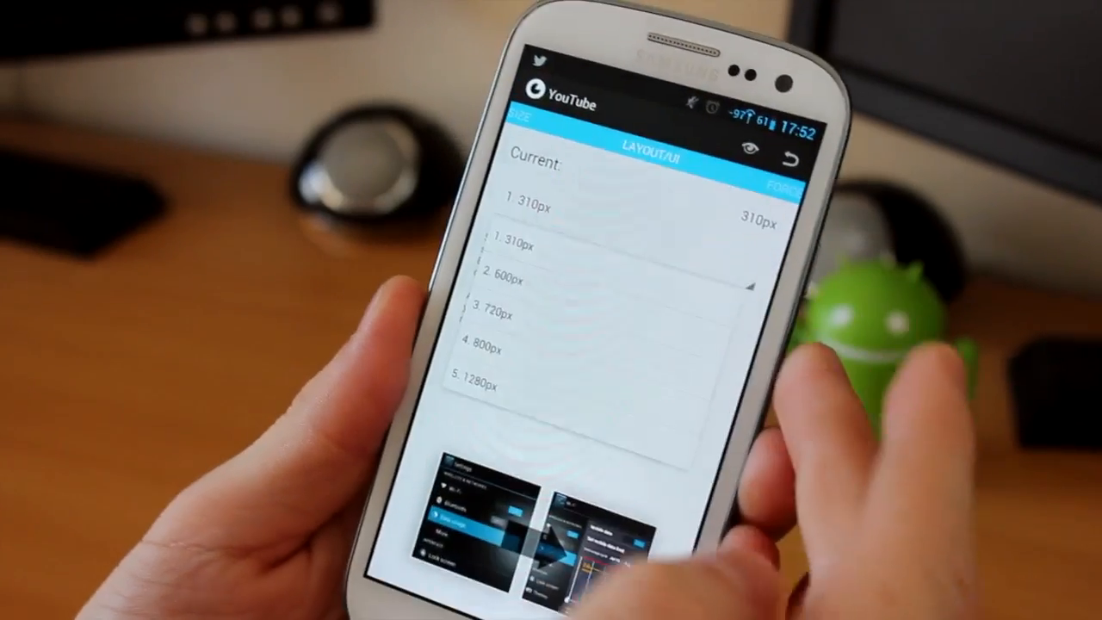
left_click(490, 380)
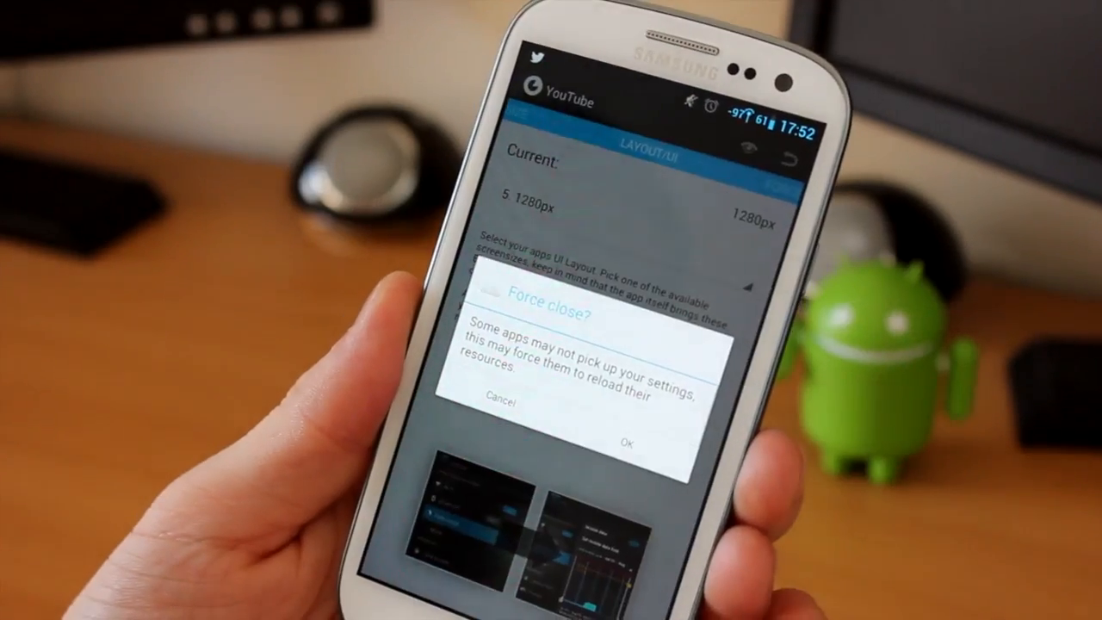
left_click(629, 442)
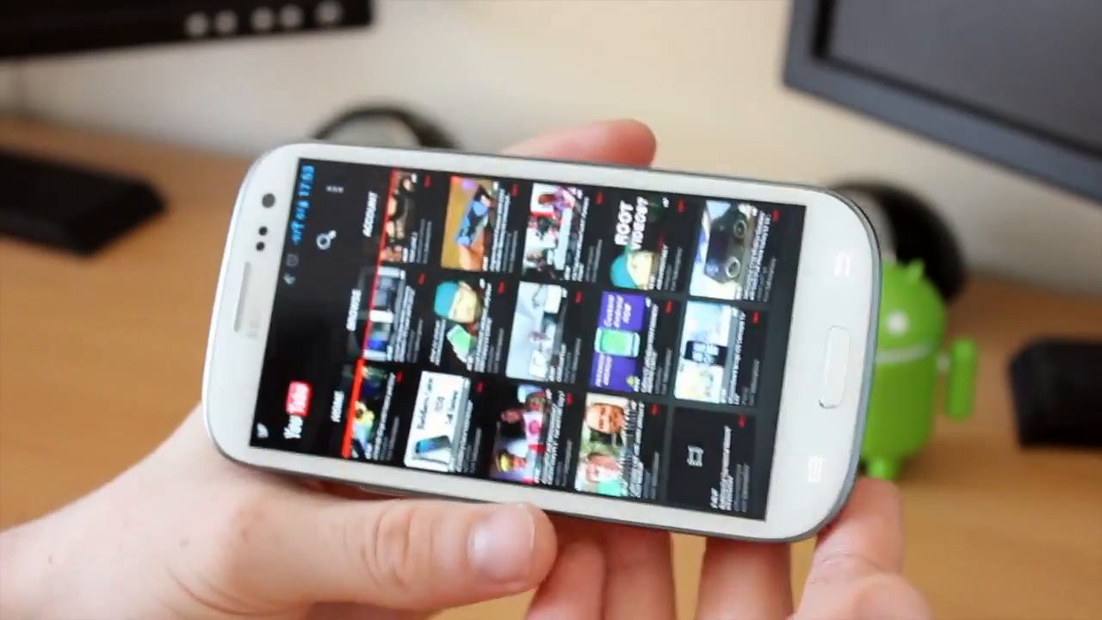
Tap around YouTube's tablet-style landscape video grid
left_click(551, 361)
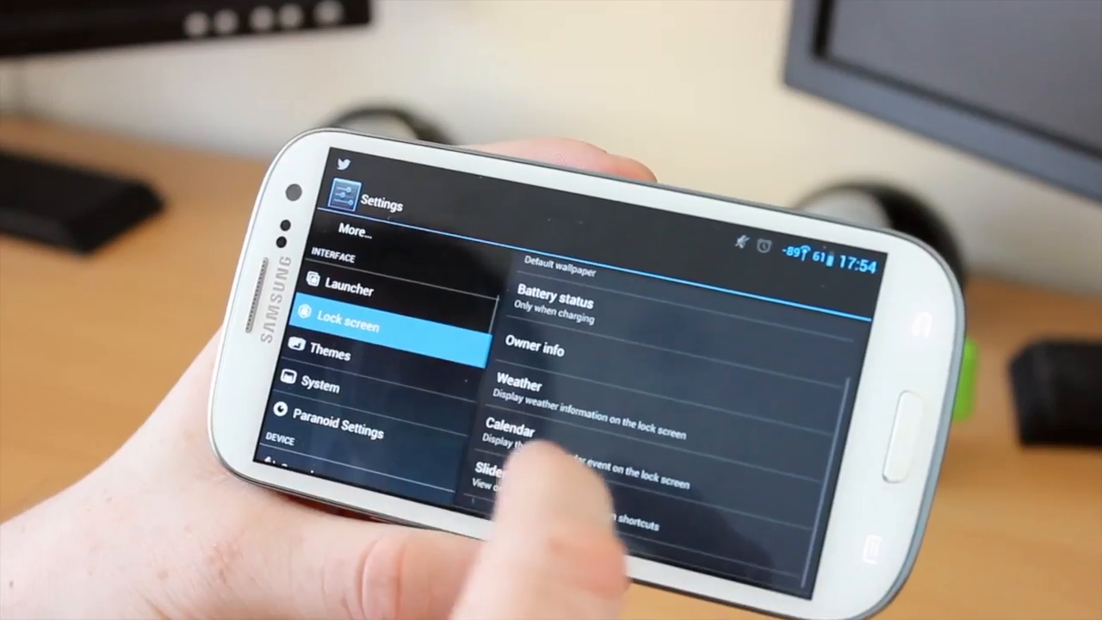
Open Lock screen settings in landscape, then scroll Gmail's two-pane inbox
left_click(327, 384)
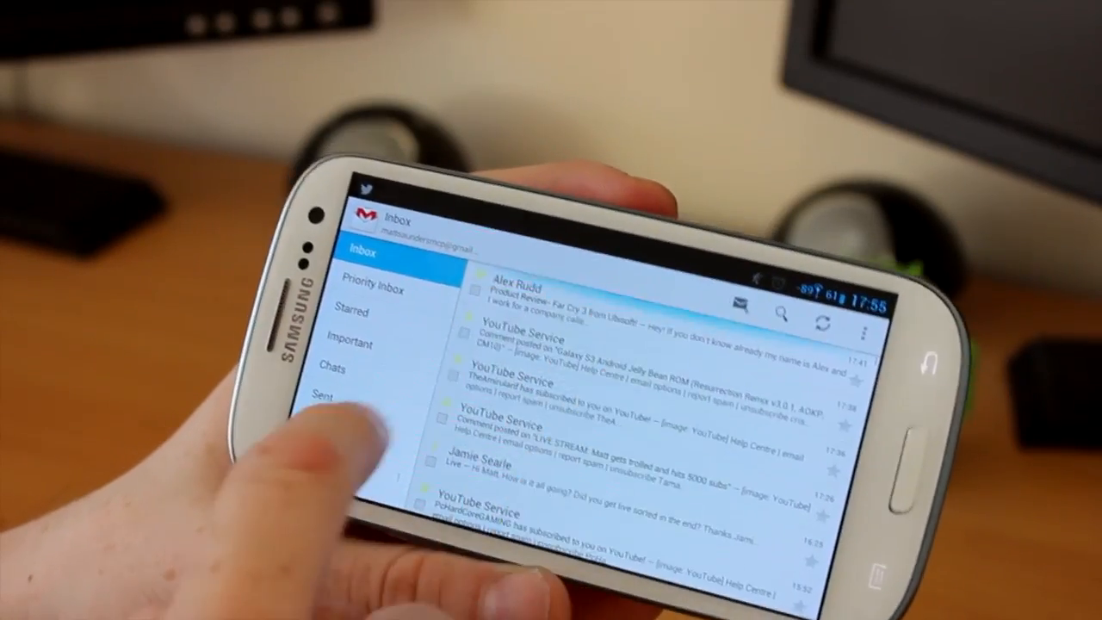
scroll("down", 3)
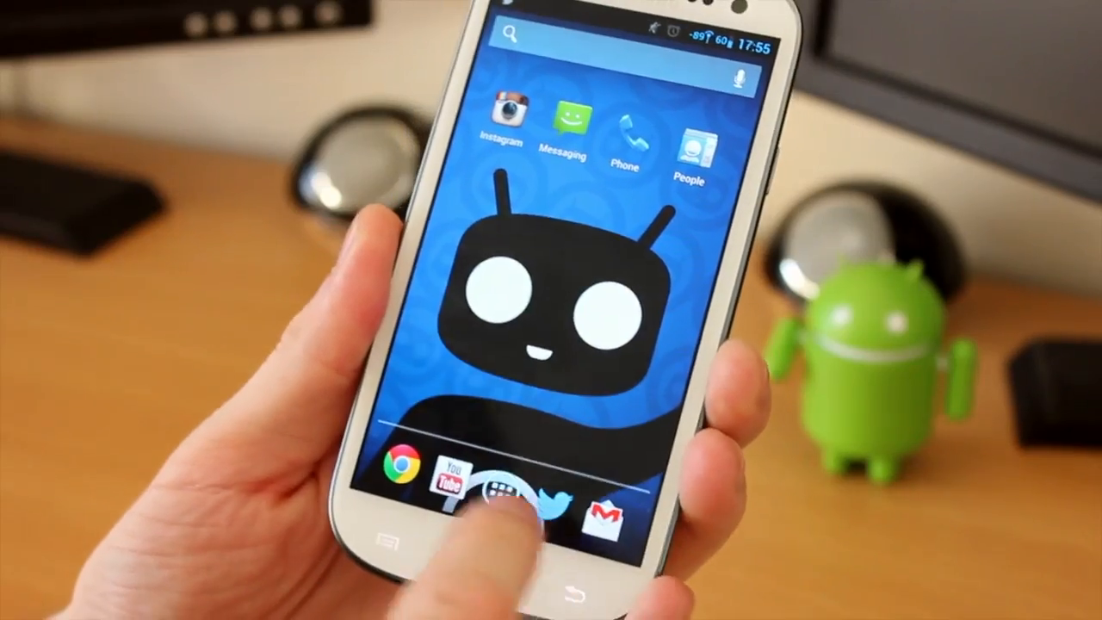
Launch Terminal Emulator from the app drawer and enter cd at the prompt
left_click(495, 490)
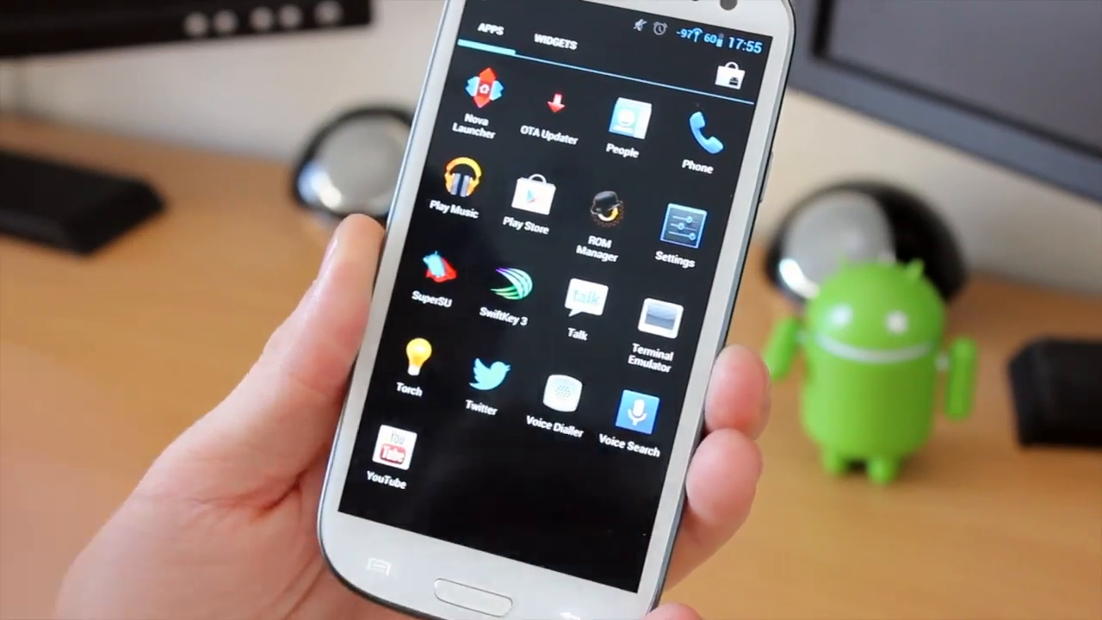
left_click(657, 323)
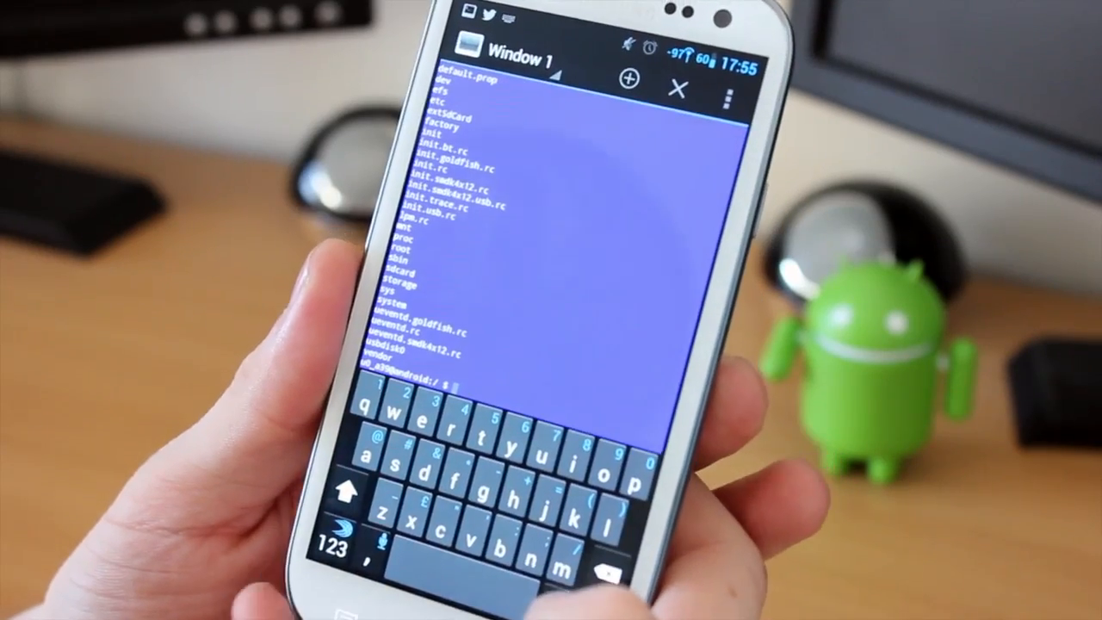
type("cd")
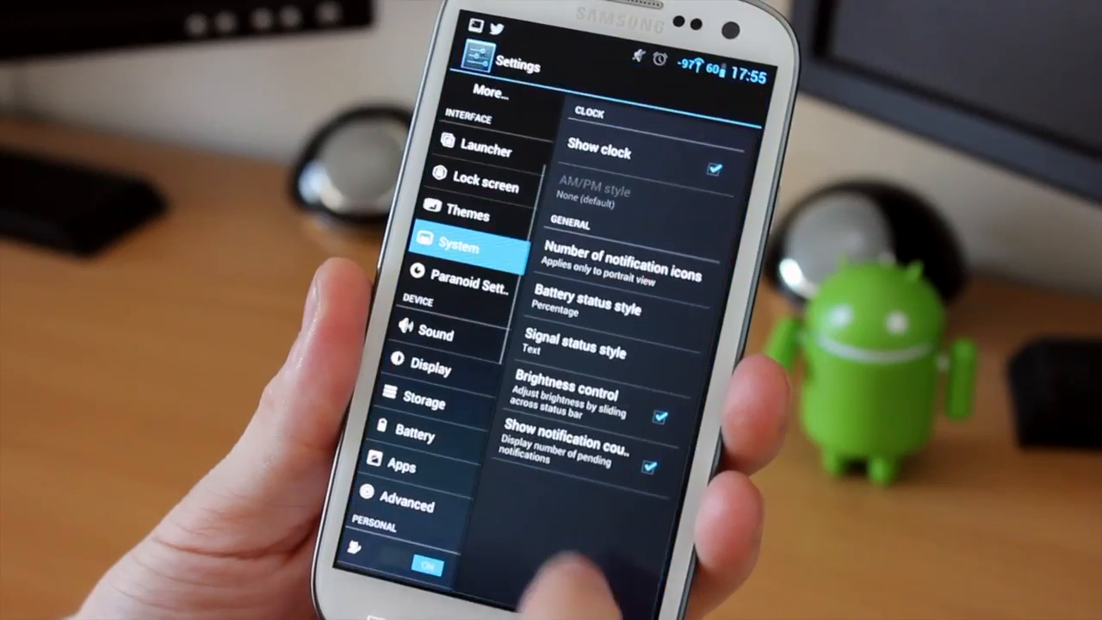
Apply the Tablet UI (Small) preset from Paranoid Settings > Configuration
left_click(469, 284)
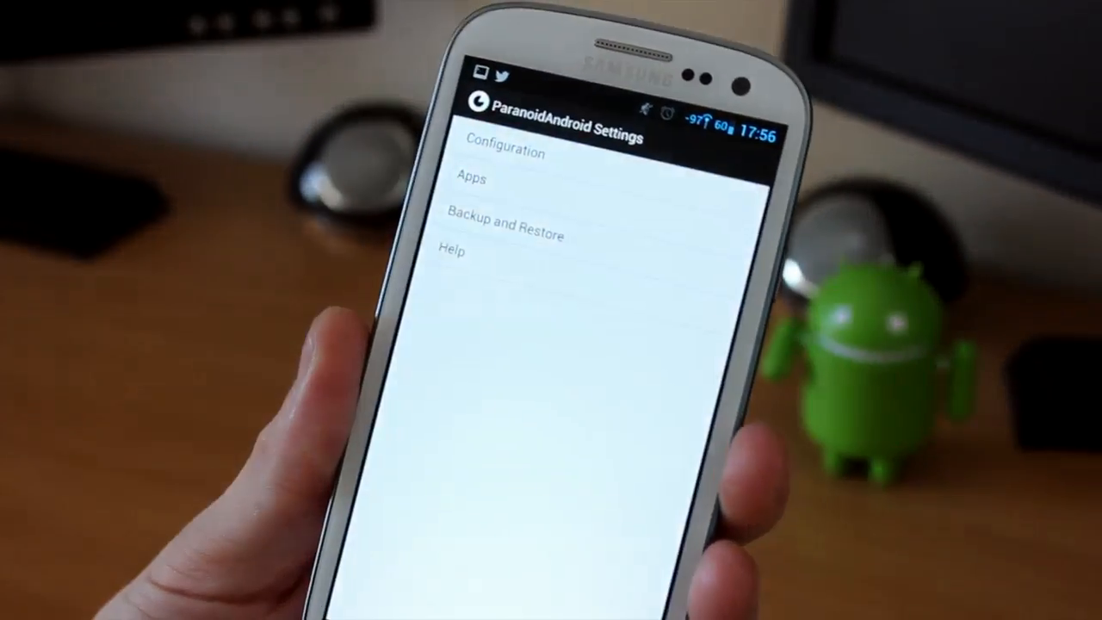
left_click(506, 154)
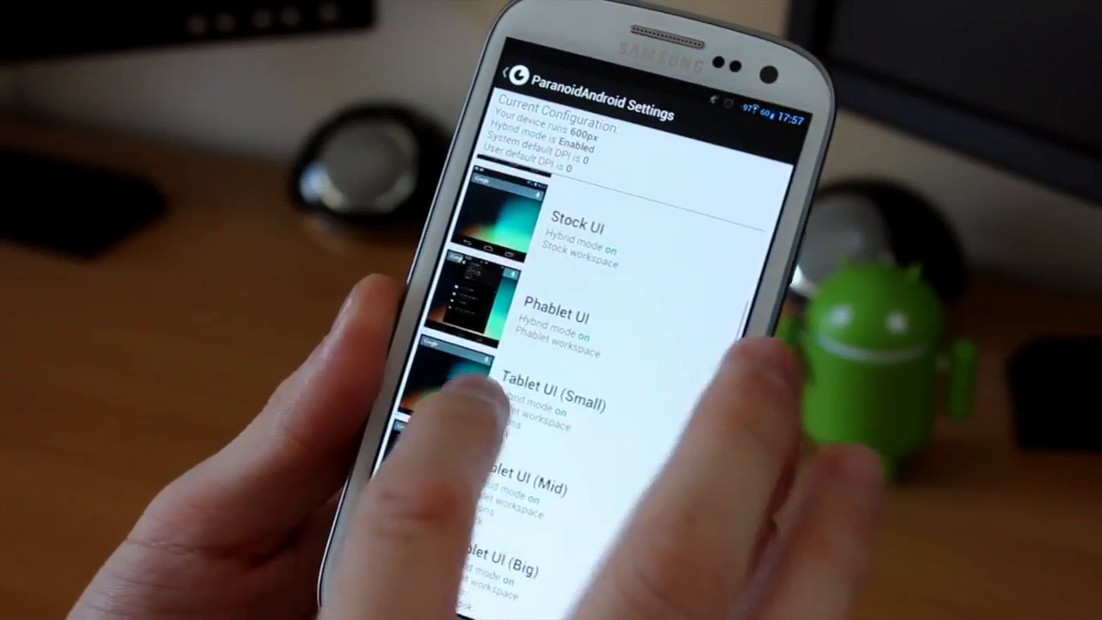
left_click(568, 319)
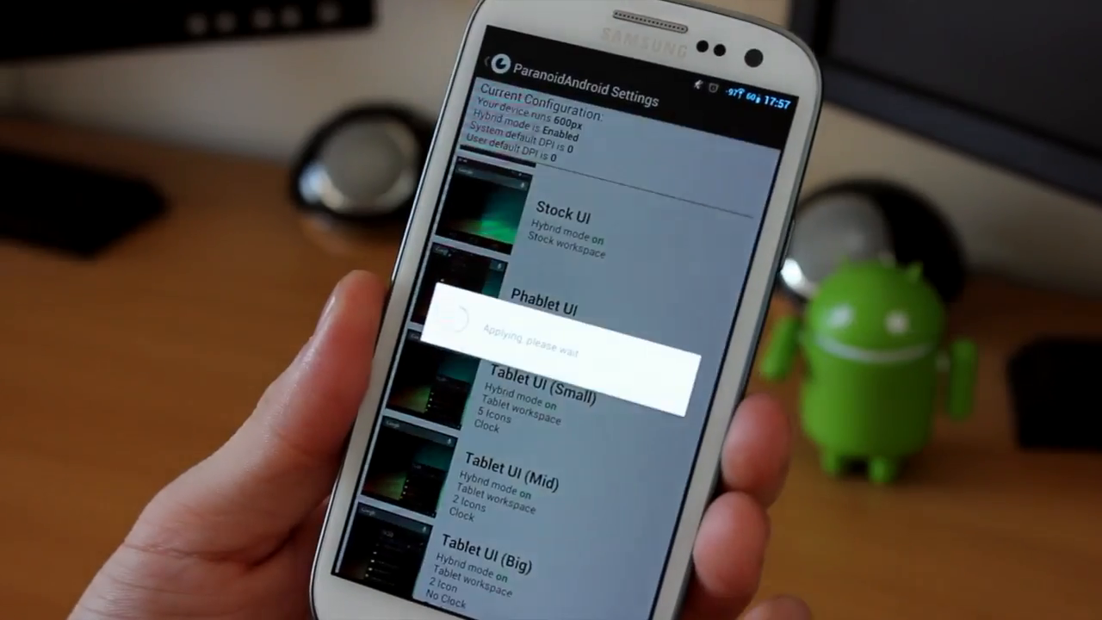